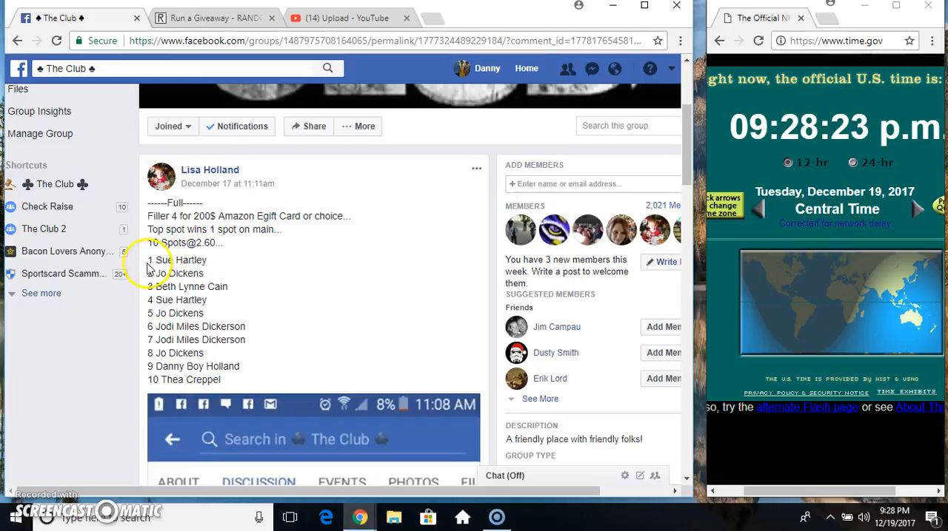
Set the giveaway's total rounds to 7 from a Roll 2d6 dice result.
{"action": "right_click", "coordinate": [267, 359]}
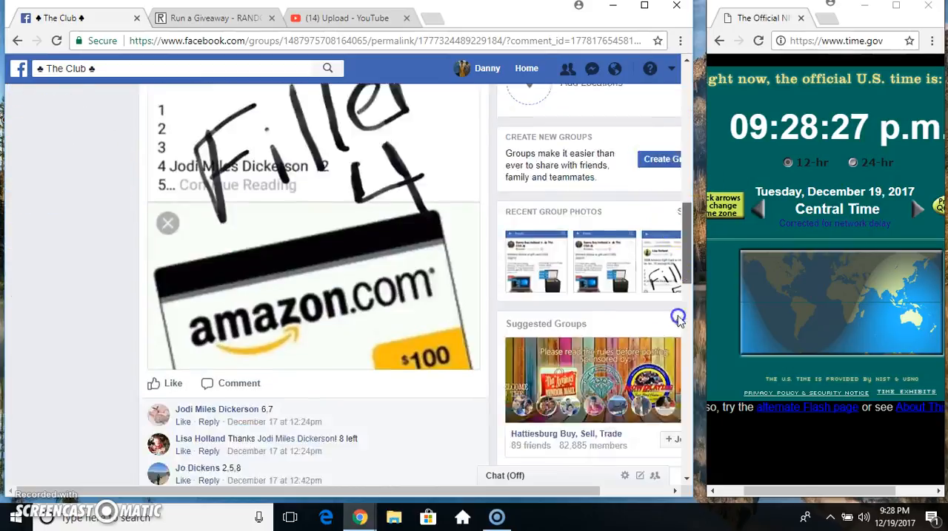
{"action": "scroll", "scroll_direction": "down", "scroll_amount": 3}
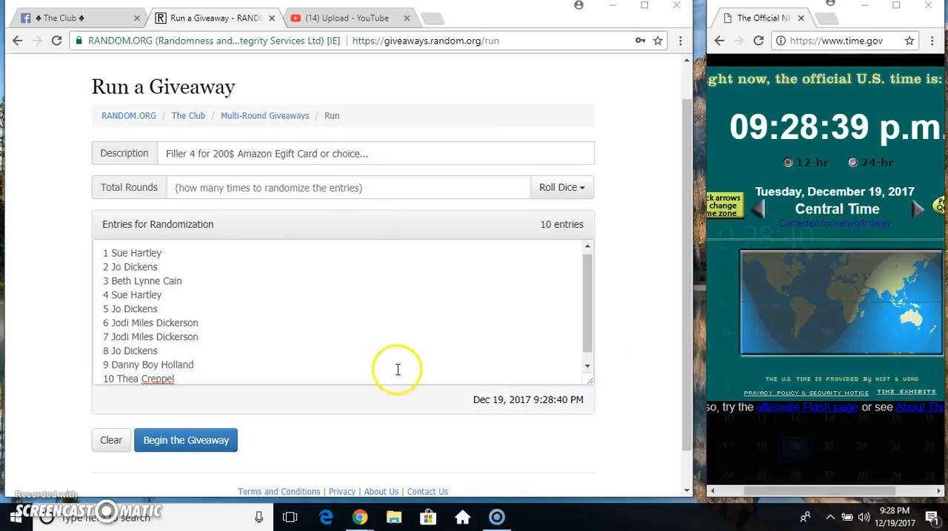
{"action": "left_click", "coordinate": [556, 186]}
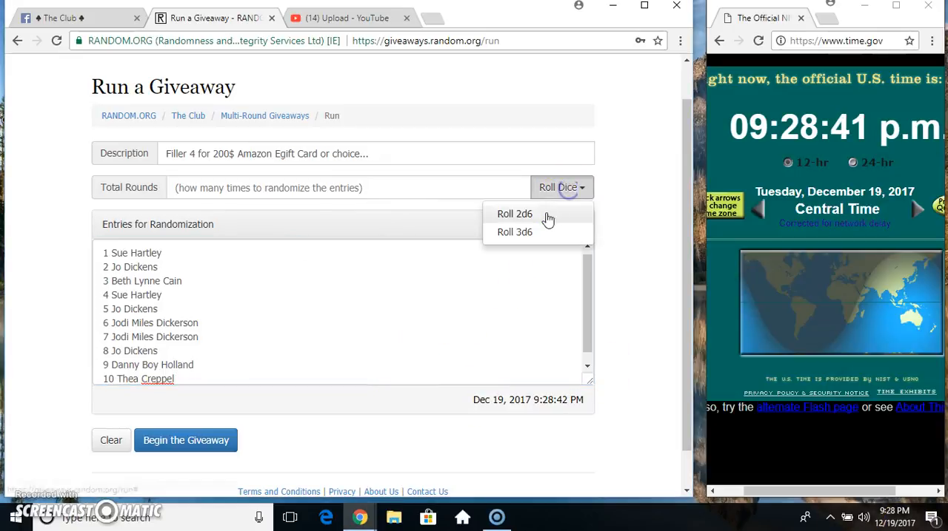
{"action": "left_click", "coordinate": [516, 213]}
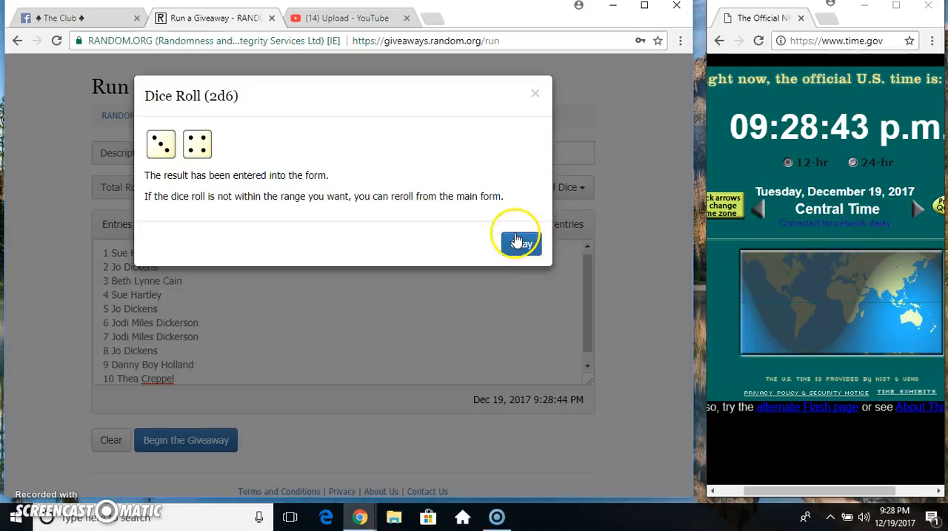
{"action": "left_click", "coordinate": [518, 243]}
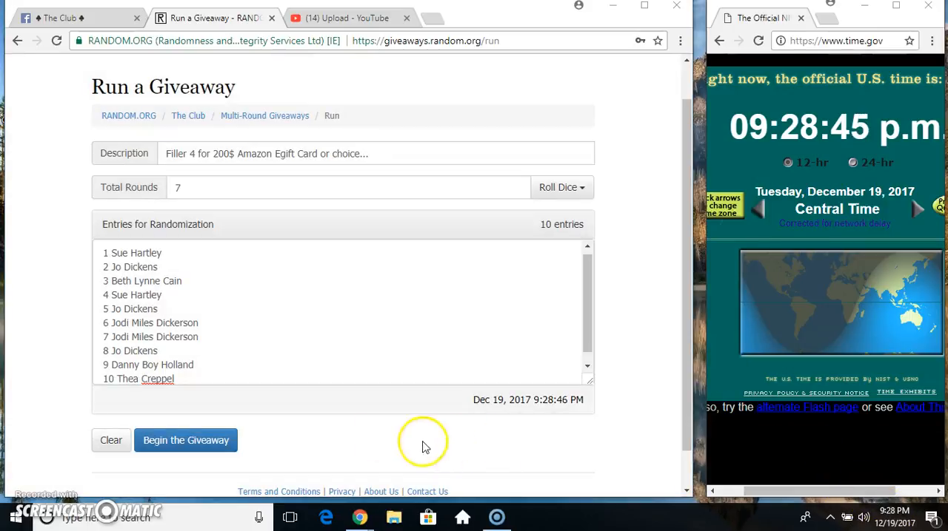
Begin the giveaway with the ten entries, bringing up the start confirmation.
{"action": "left_click", "coordinate": [185, 441]}
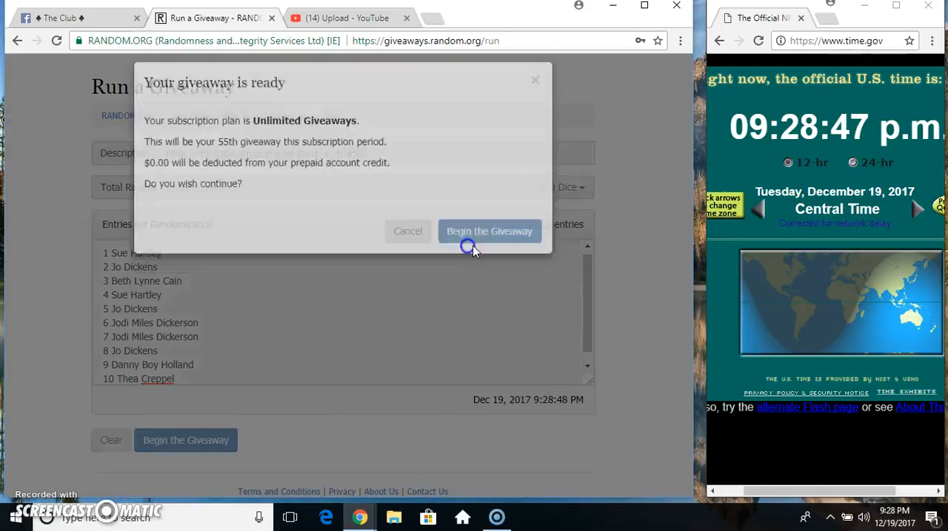
Confirm the start and run all 7 rounds through the final round.
{"action": "left_click", "coordinate": [489, 231]}
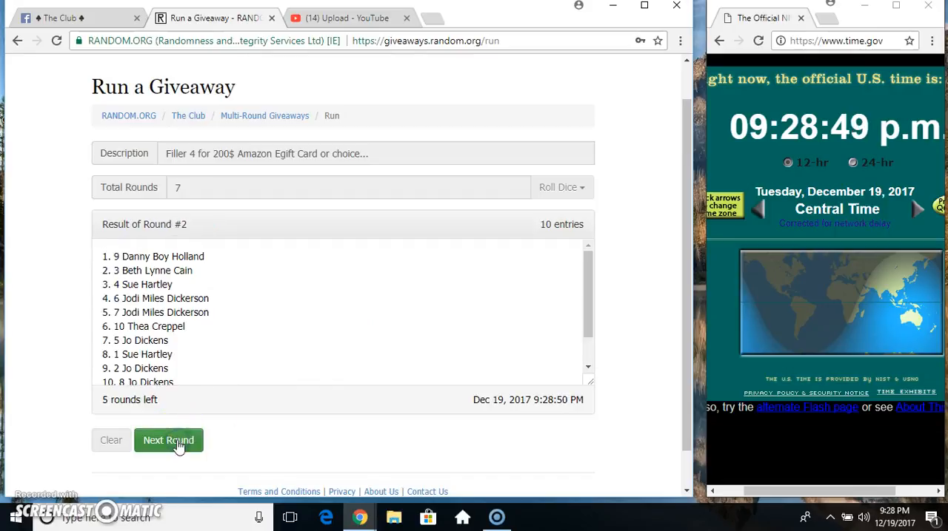
{"action": "left_click", "coordinate": [169, 442]}
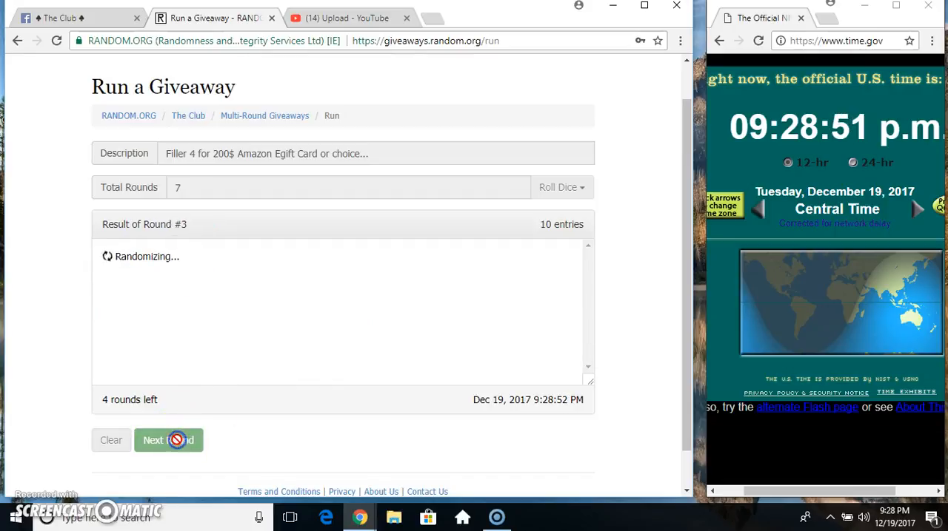
{"action": "left_click", "coordinate": [169, 442]}
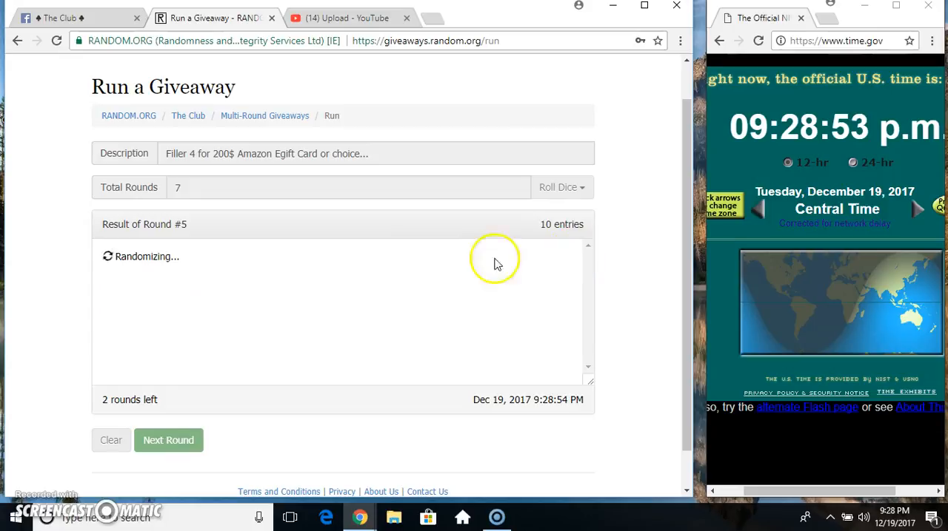
{"action": "left_click", "coordinate": [168, 441]}
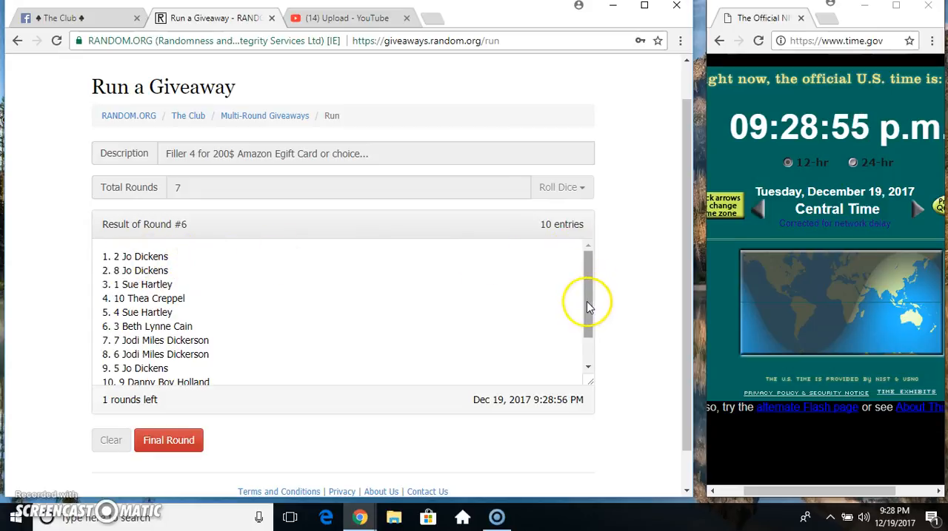
{"action": "scroll", "scroll_direction": "down", "scroll_amount": 3}
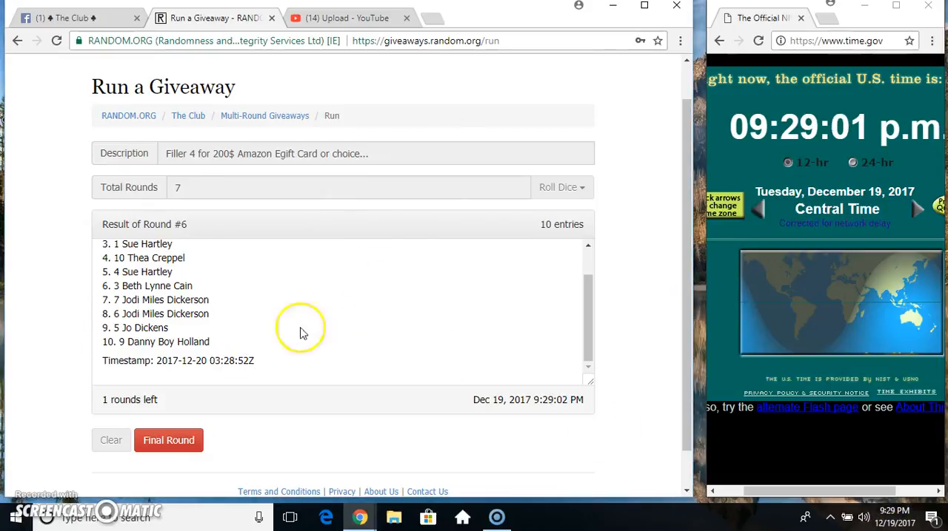
{"action": "left_click", "coordinate": [169, 441]}
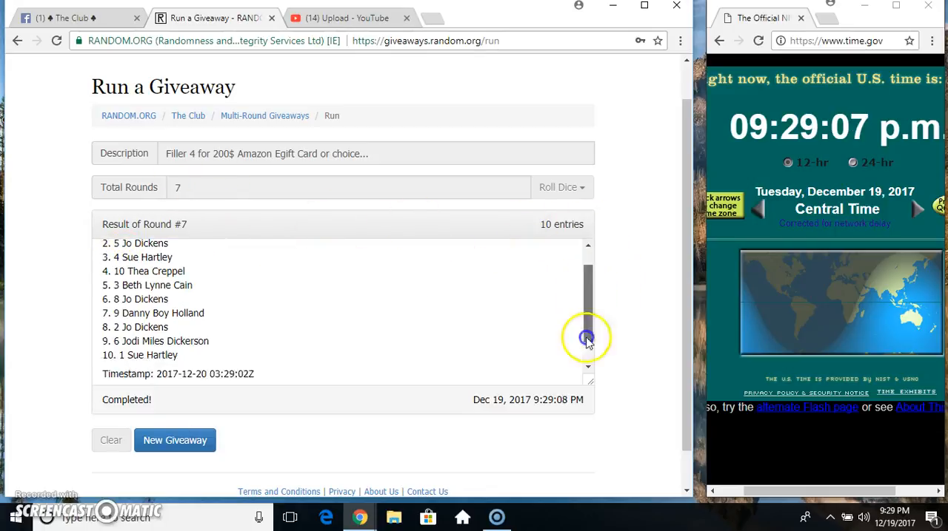
{"action": "left_click_drag", "start_coordinate": [586, 340], "coordinate": [586, 249]}
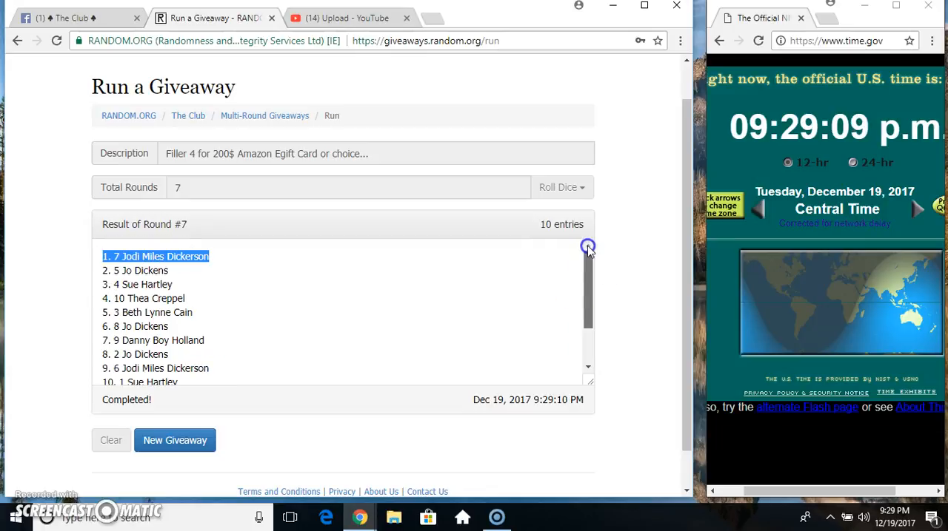
{"action": "left_click", "coordinate": [74, 17]}
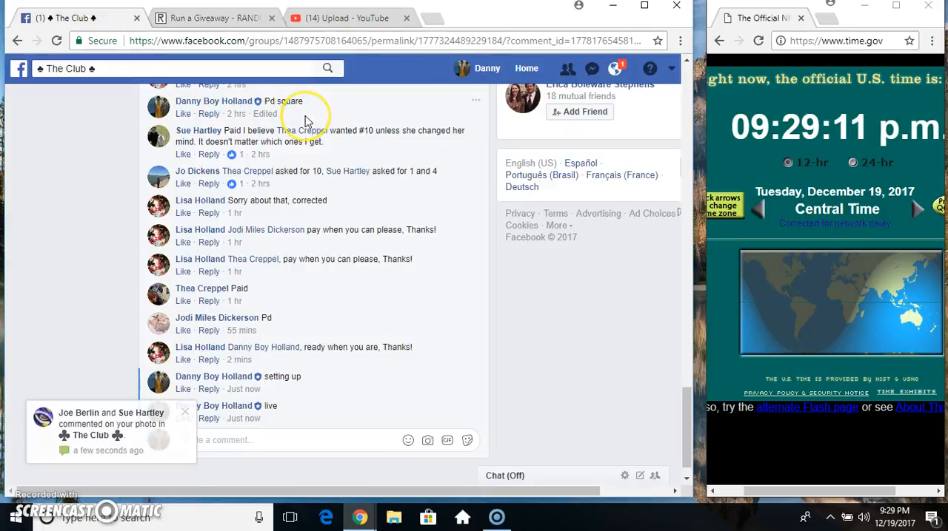